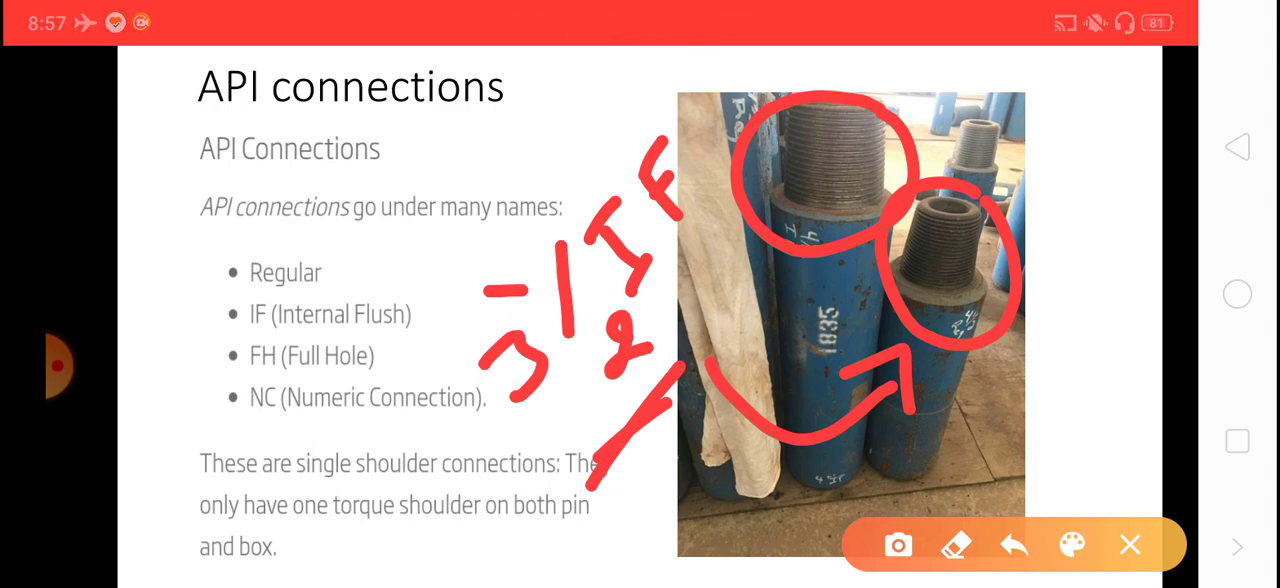
Advance from the pipe photo to the IF and Regular dimension tables slide.
click(1129, 544)
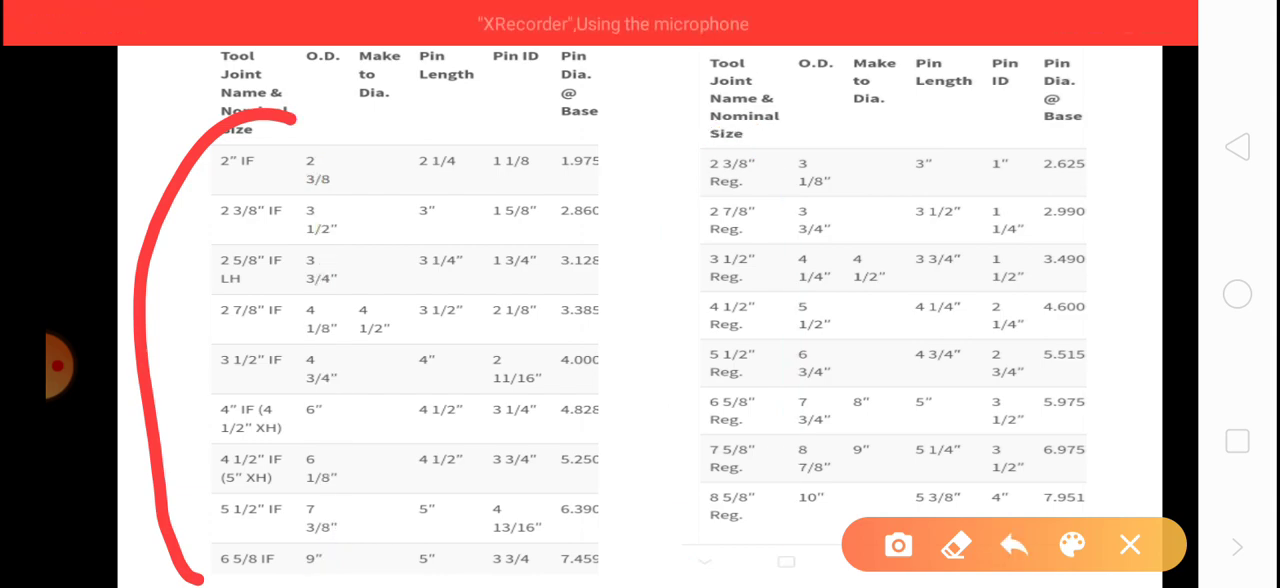
Draw a red stroke down the IF size column and tap a red mark near the tables.
drag(305, 105, 315, 430)
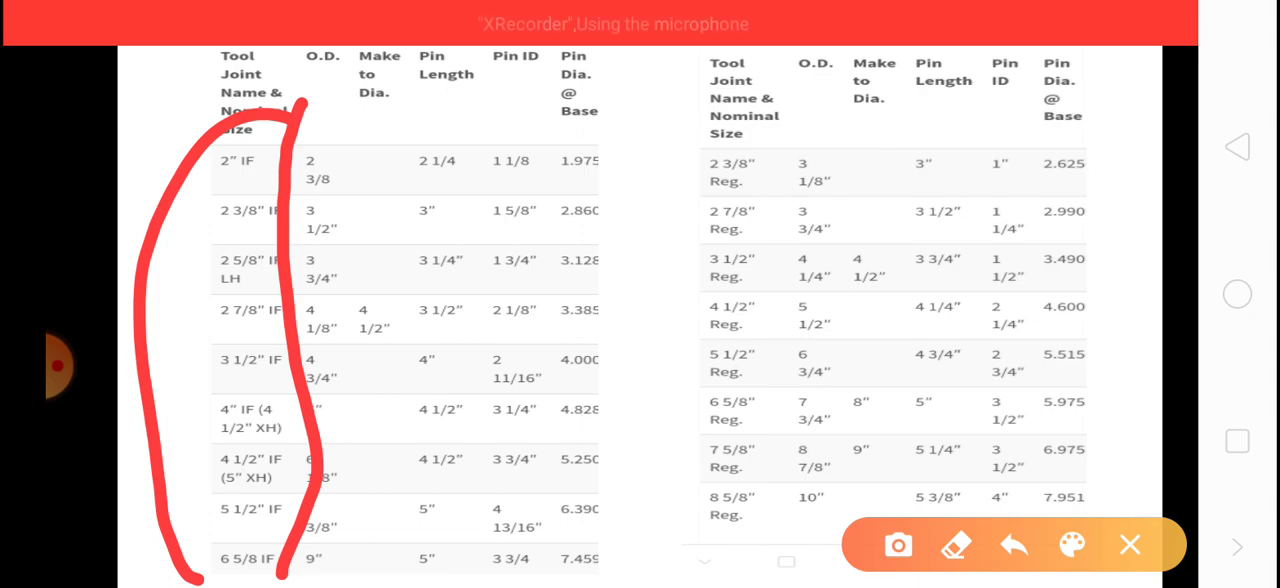
click(1013, 545)
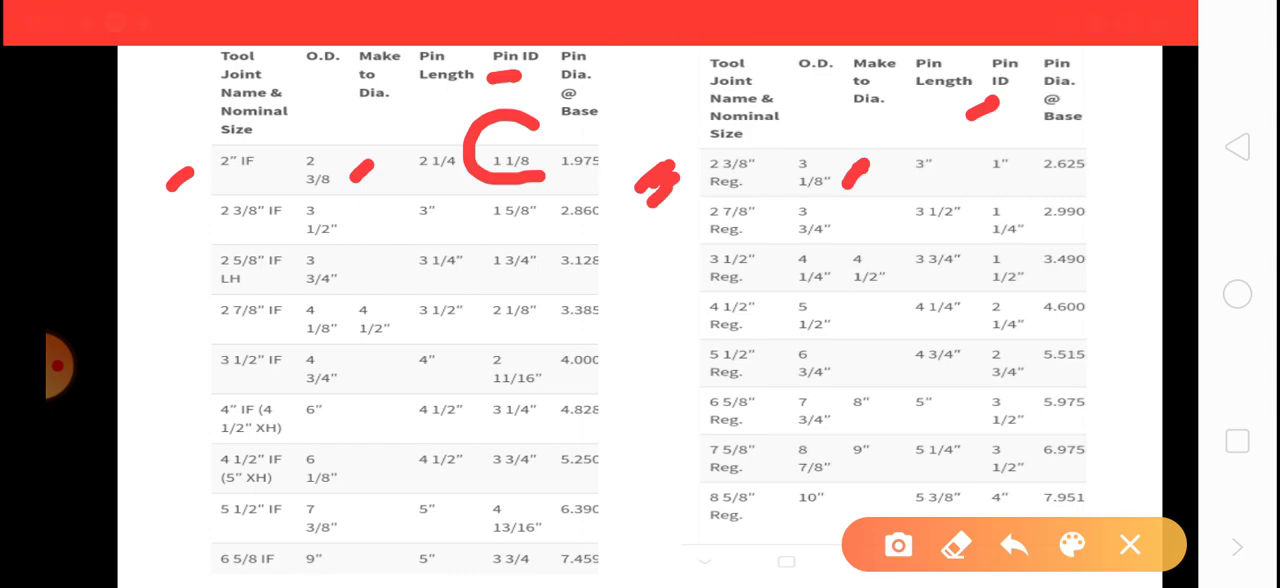
Place red dots beside the first and remaining size rows in both dimension tables.
click(175, 225)
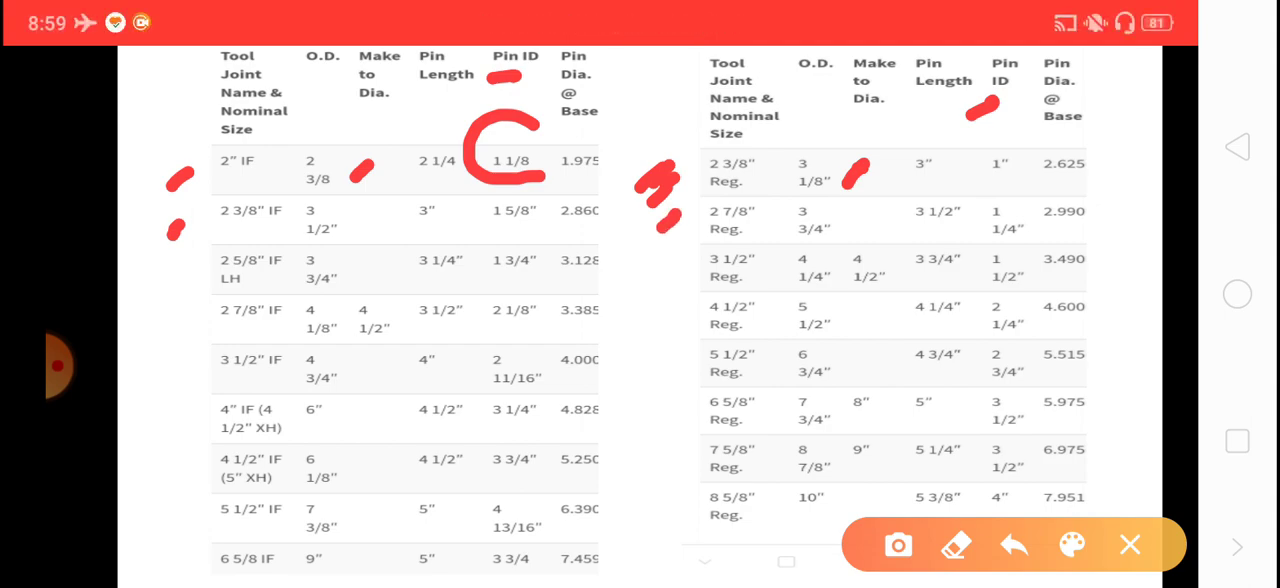
click(172, 274)
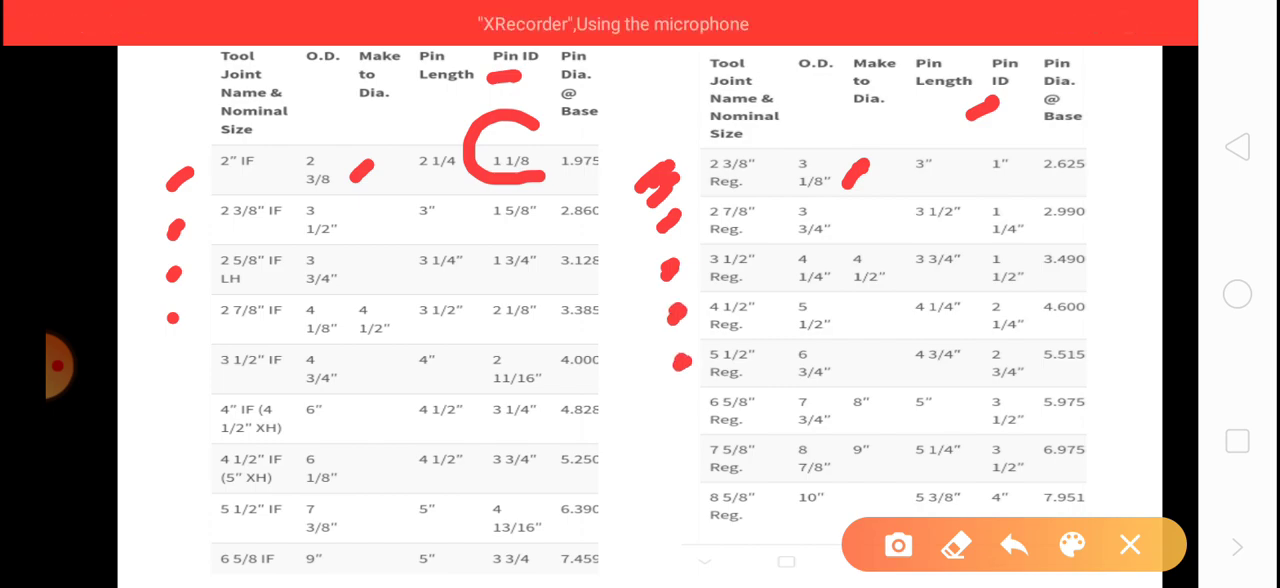
click(680, 410)
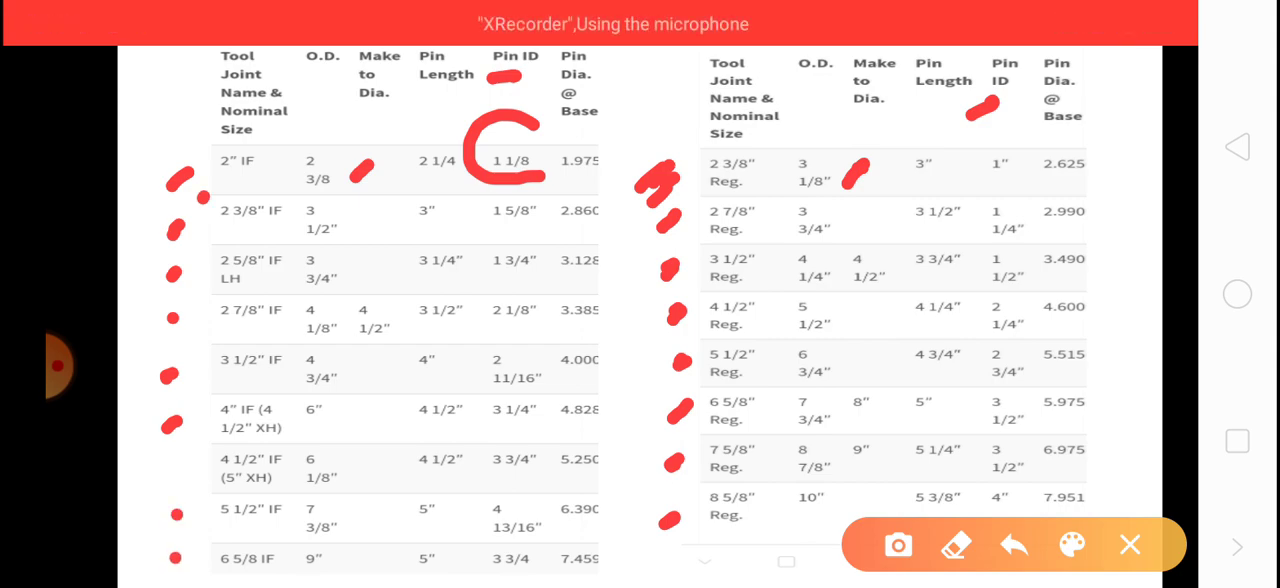
drag(200, 190, 205, 570)
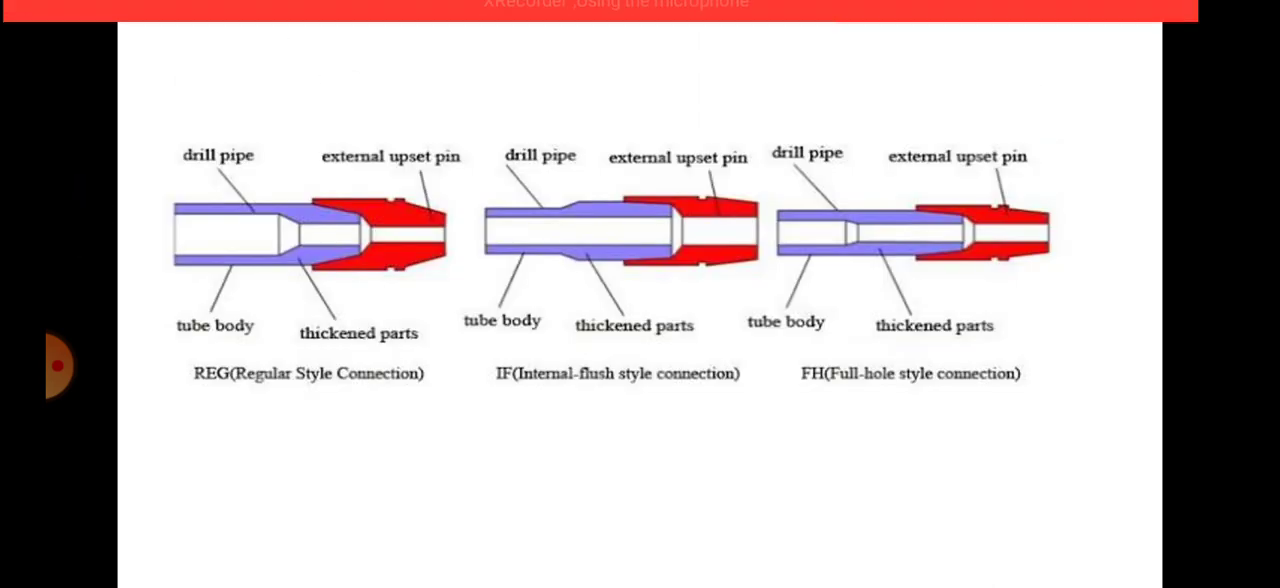
Draw red strokes beneath the REG, IF and FH connection captions.
drag(195, 430, 405, 441)
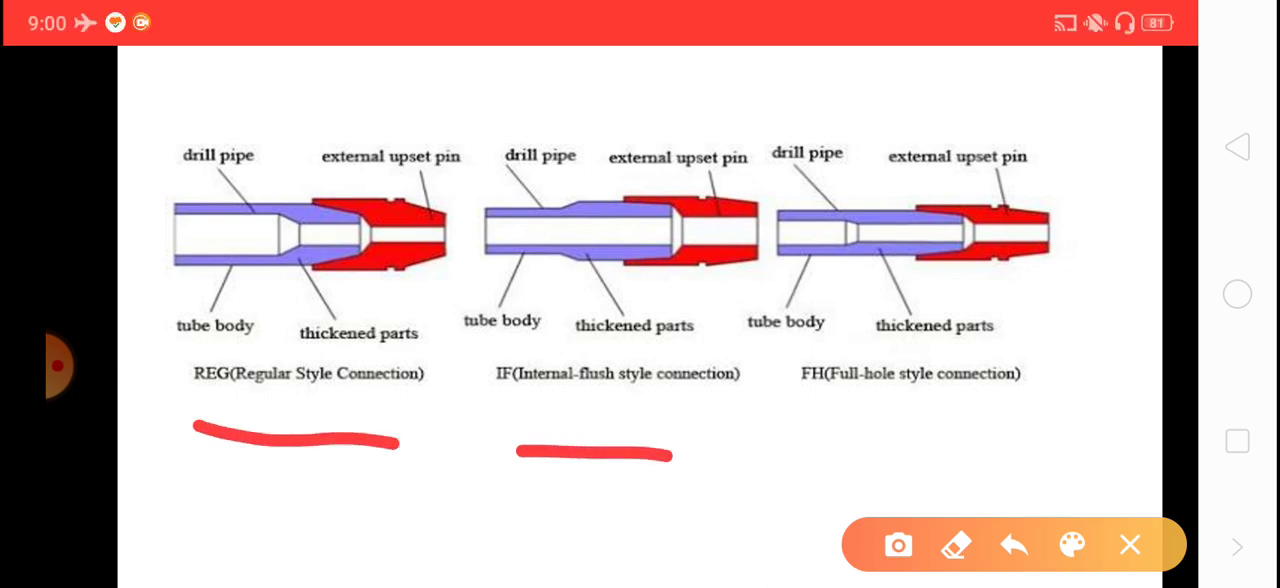
drag(855, 441, 1037, 418)
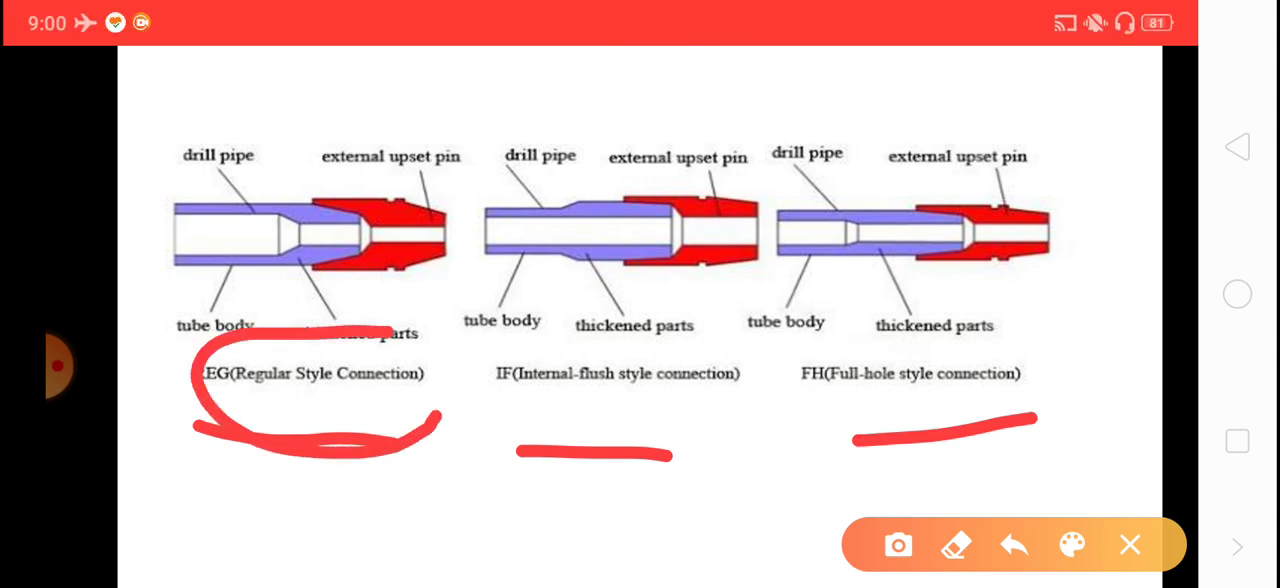
drag(510, 425, 755, 410)
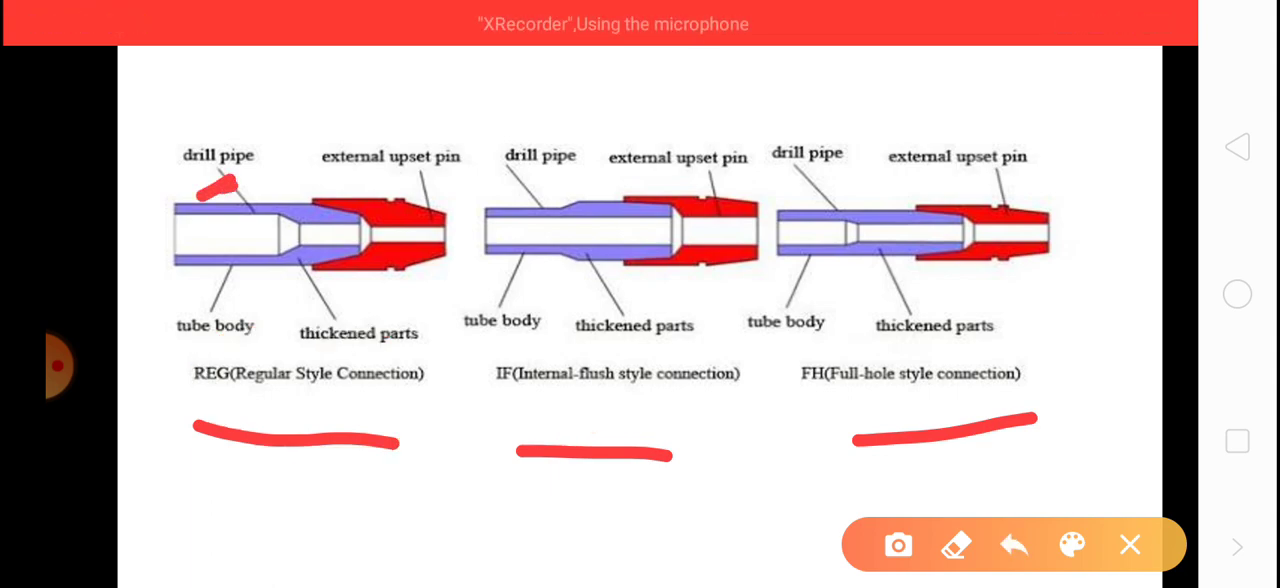
Tick the drill pipe and external upset pin labels, then trace the IF bore in red.
click(415, 190)
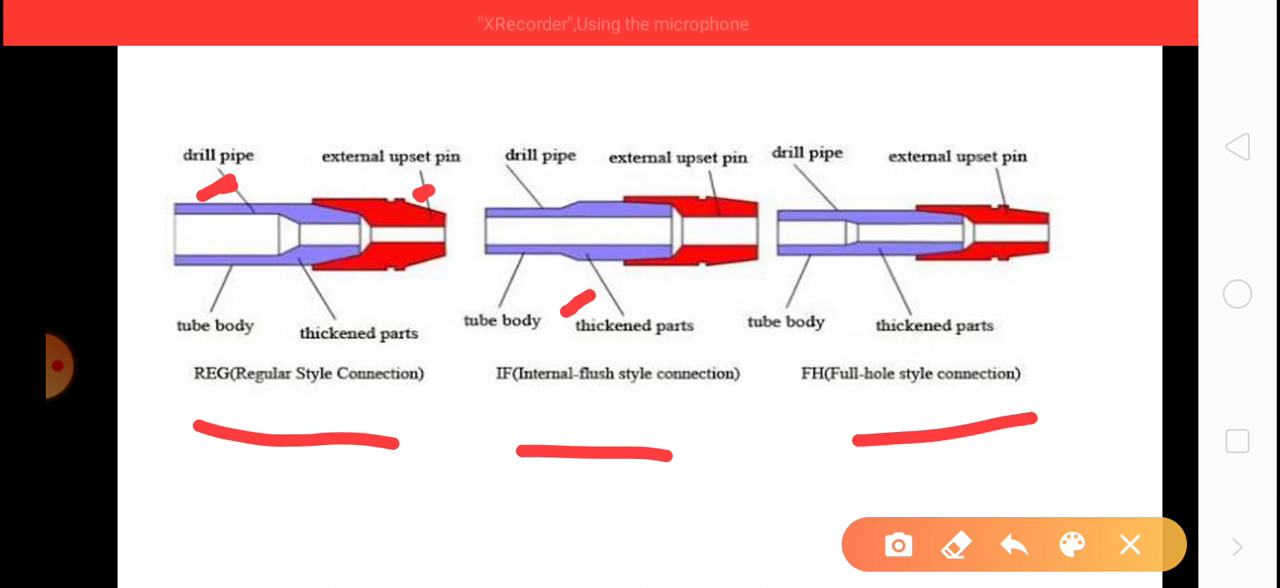
click(730, 187)
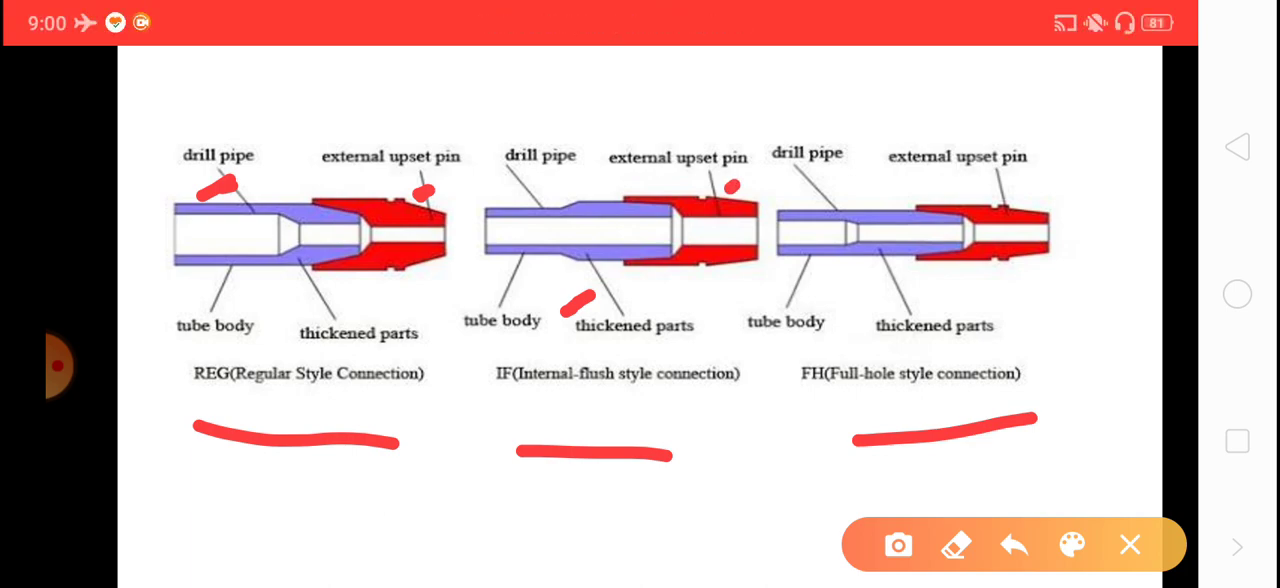
drag(450, 240, 545, 222)
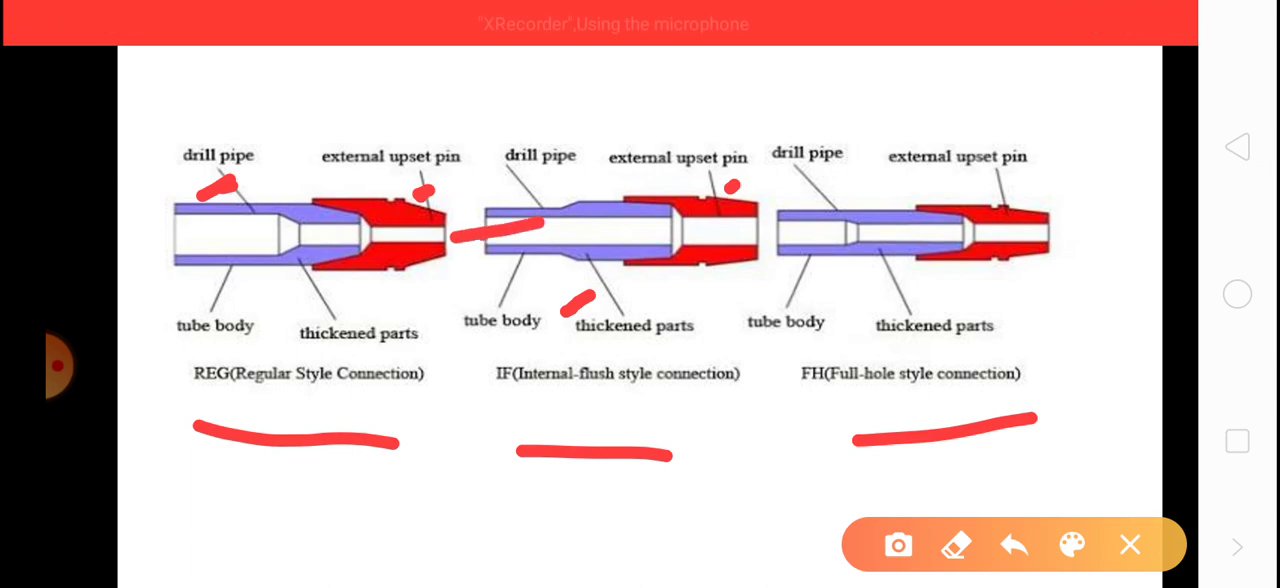
drag(485, 235, 740, 232)
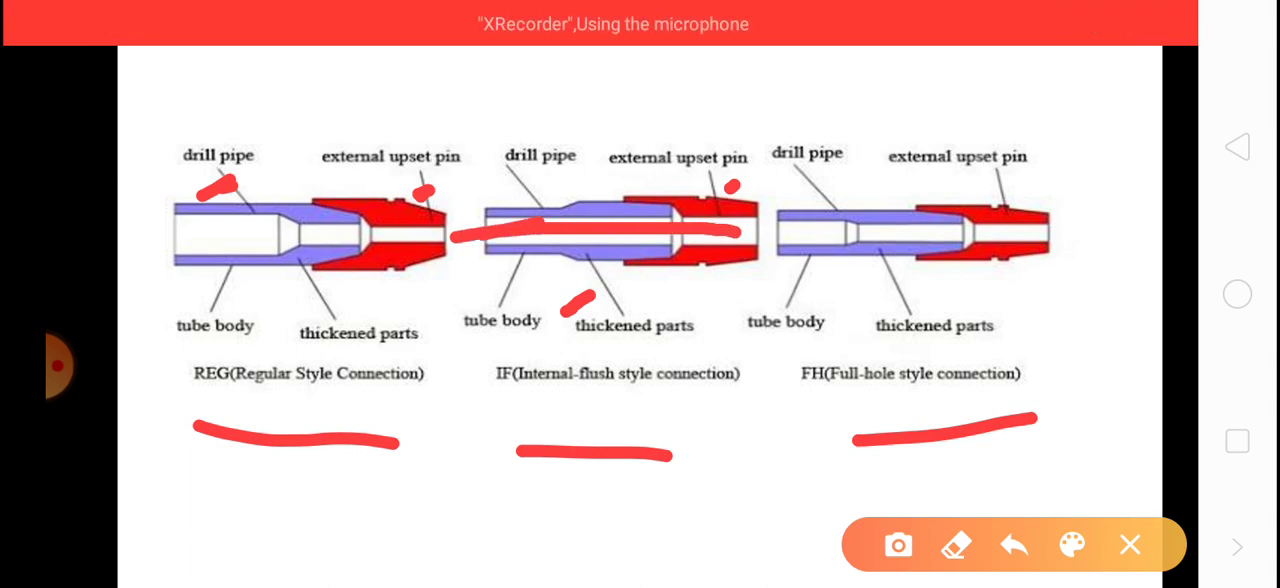